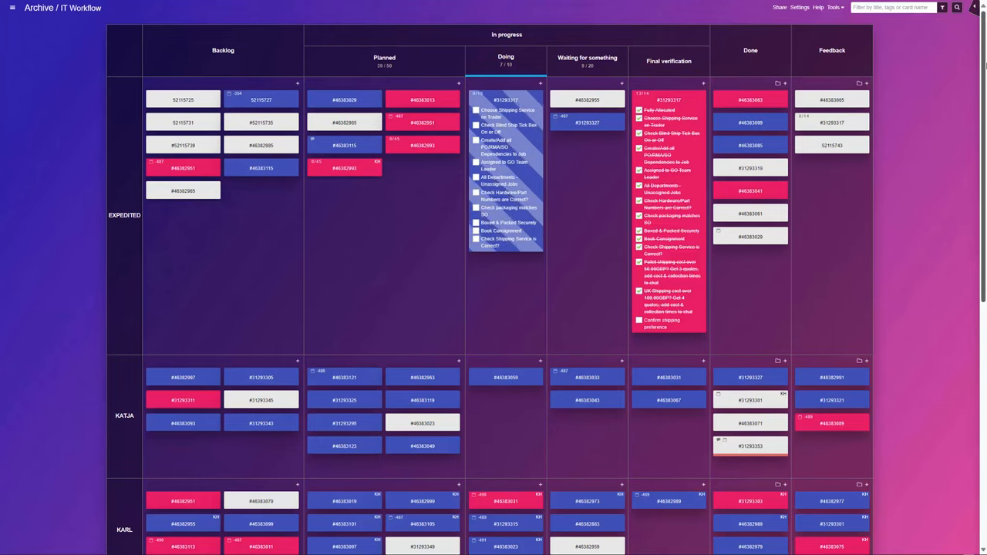
Scroll past the IT Workflow and Client Feedback boards to the Key-Pro-89 schedule.
scroll(down, 3)
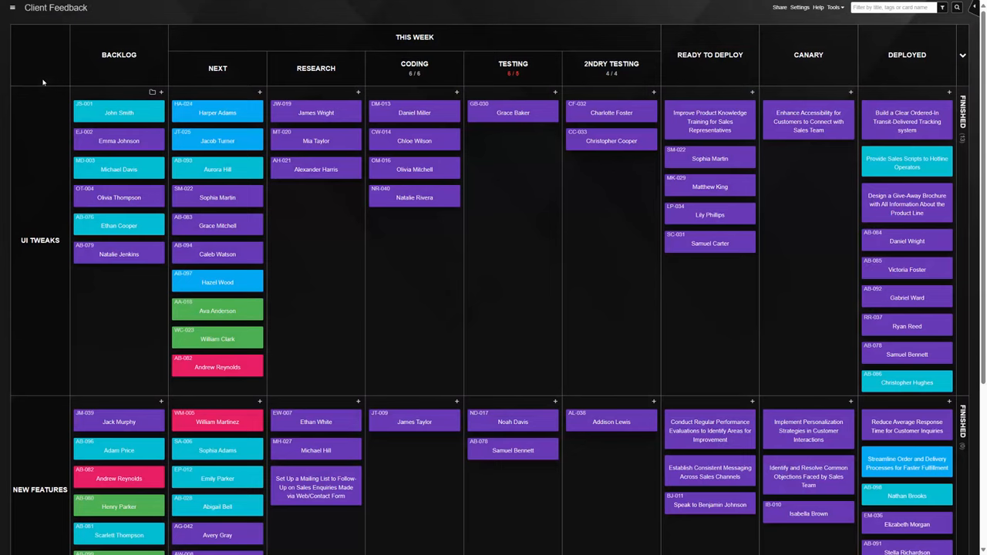
scroll(down, 3)
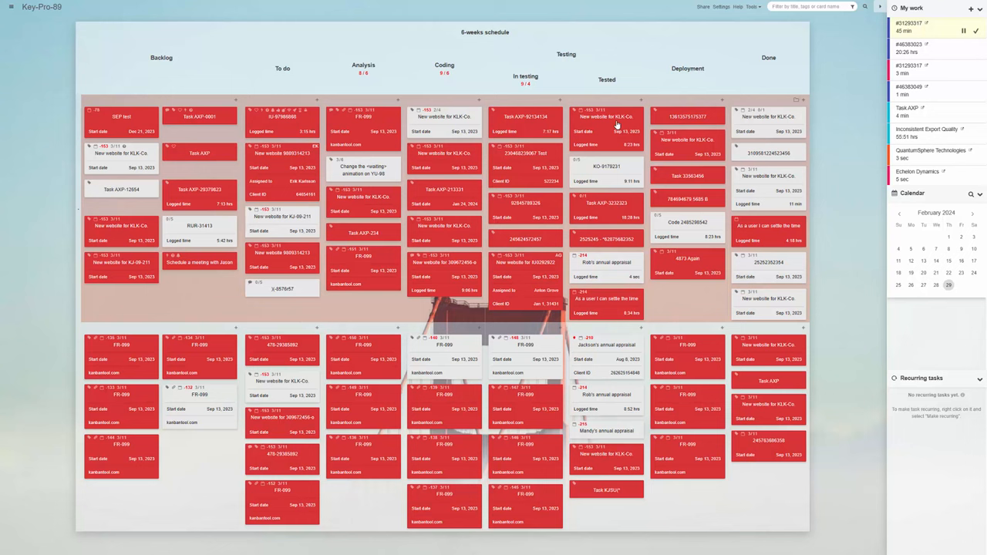
Open the New website for KLK-Co. card, then the SynergiCorp Inc. Sales deal.
click(605, 117)
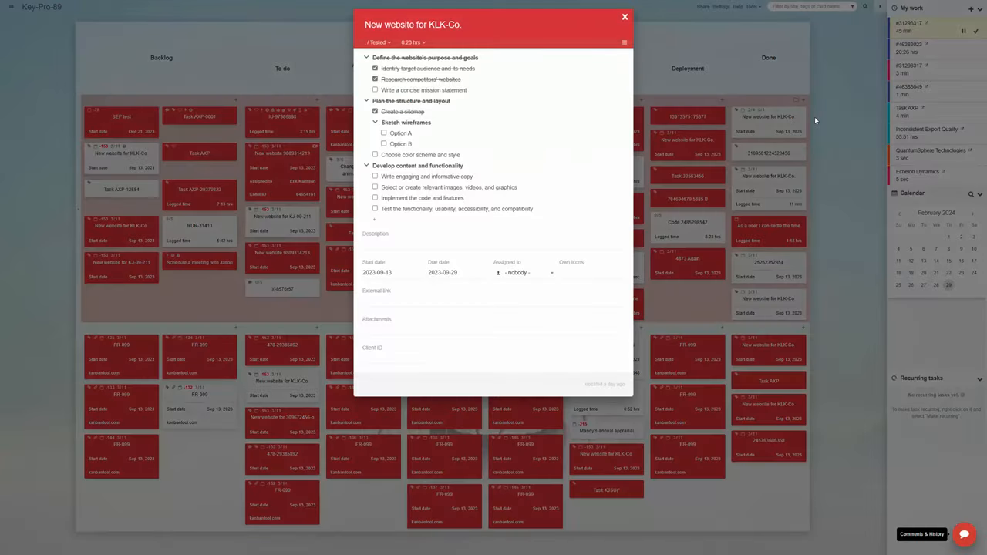
click(624, 16)
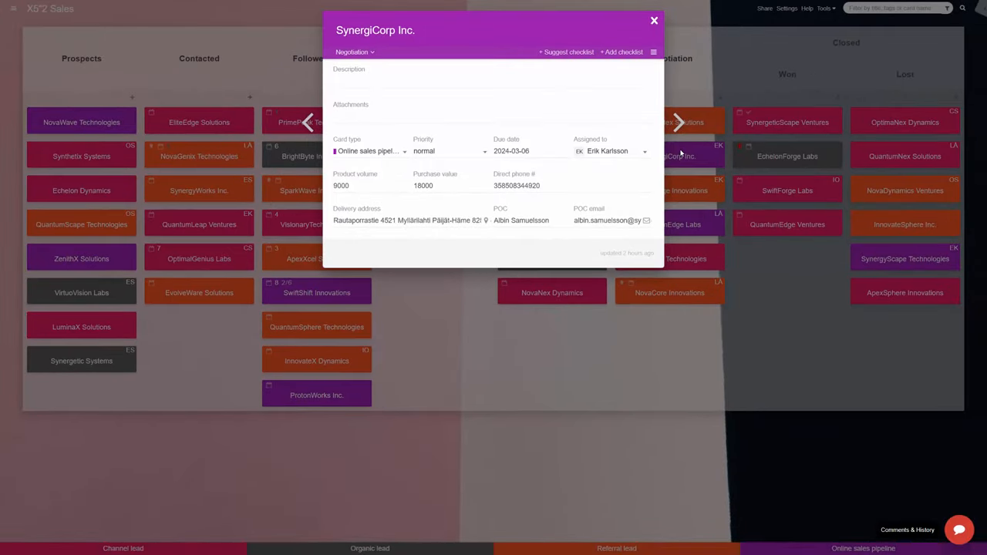
Close the SynergiCorp Inc. card to return to the full Sales pipeline.
click(654, 20)
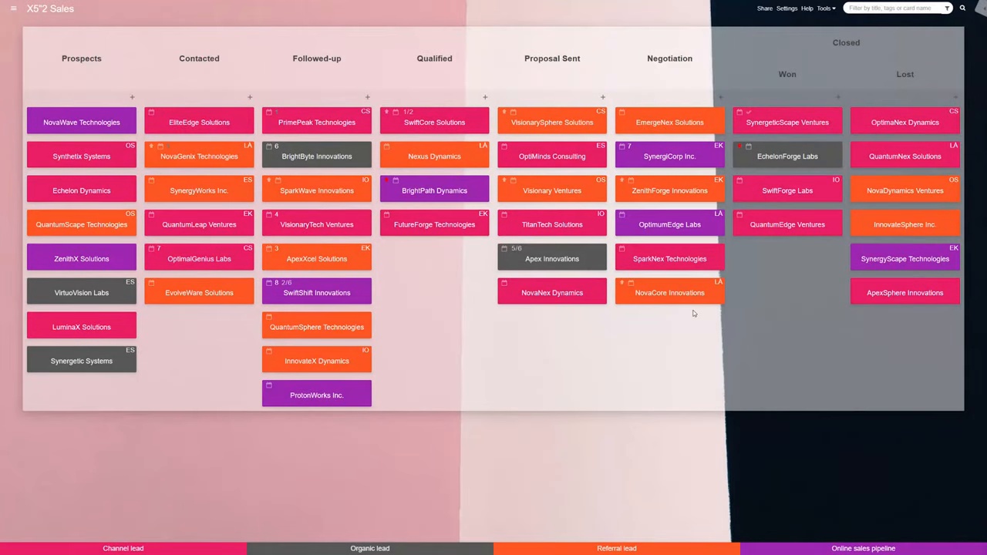
mouse_move(630, 167)
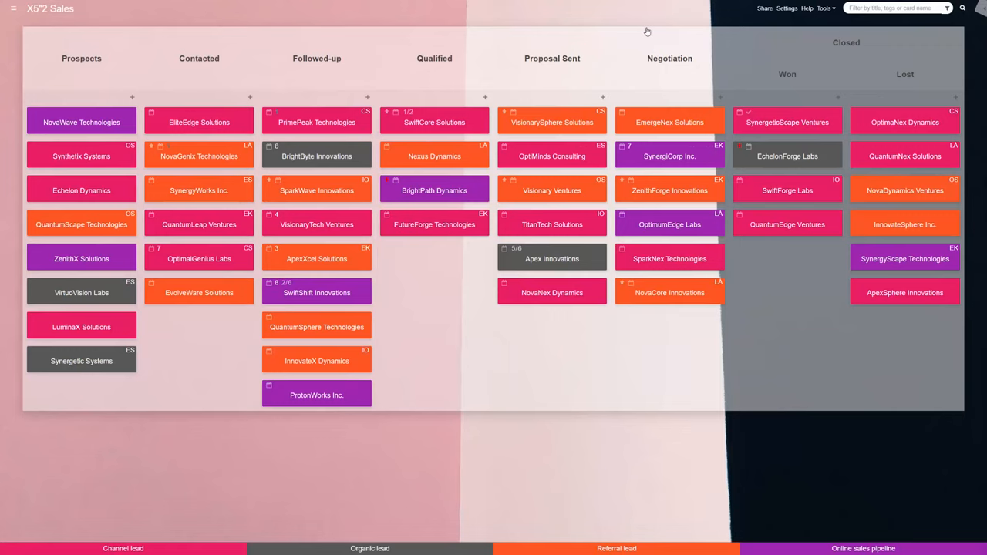
mouse_move(647, 34)
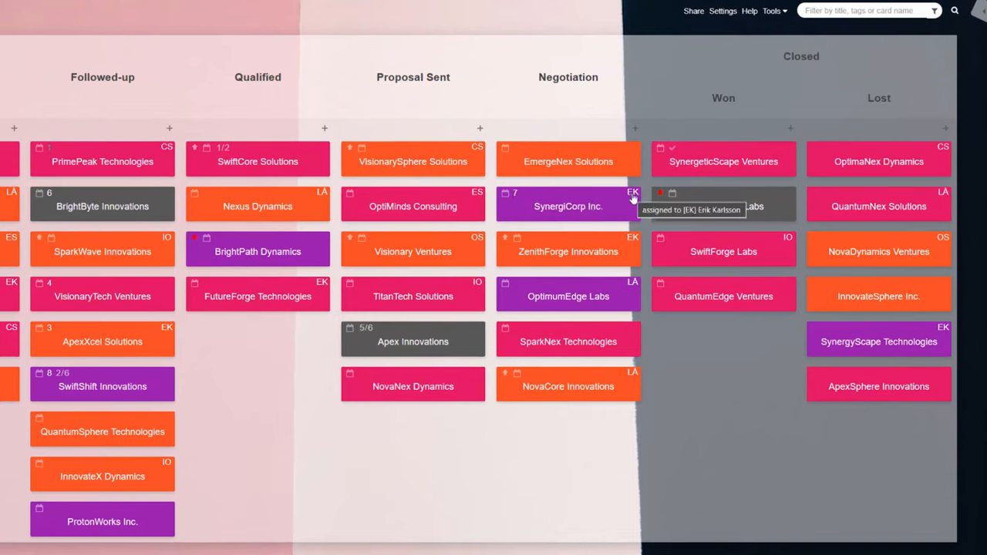
mouse_move(664, 198)
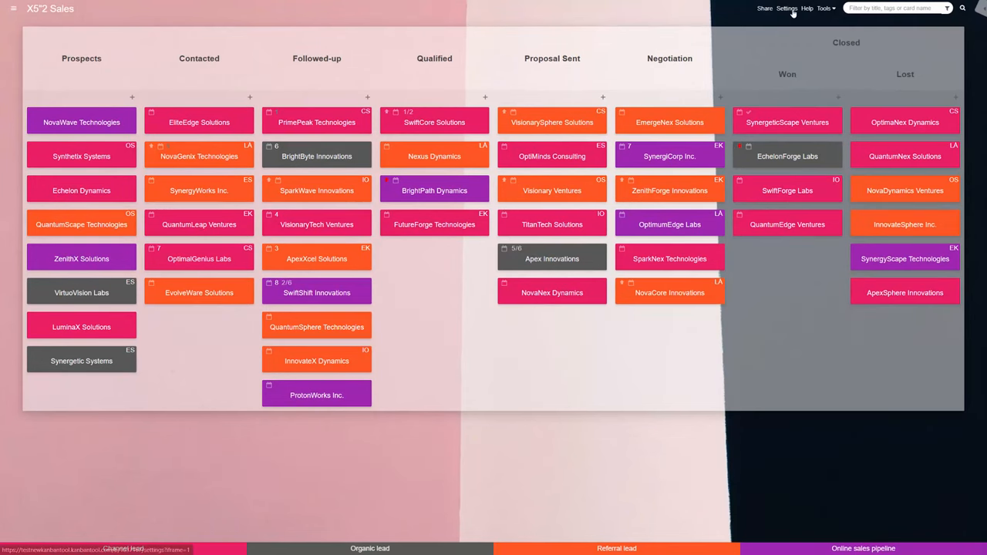
Enable the Card icons power-up and save its three rules, including High value sale.
click(787, 8)
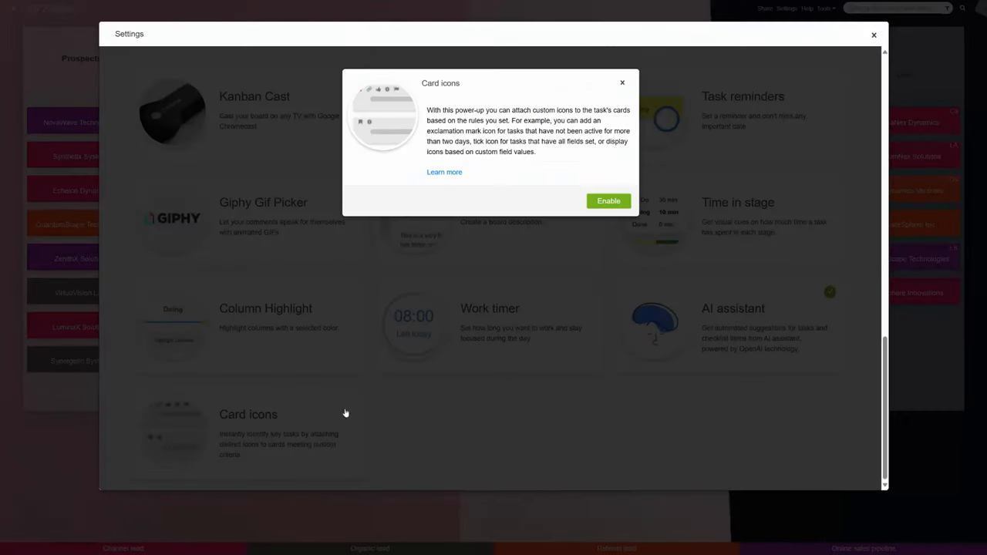
click(608, 201)
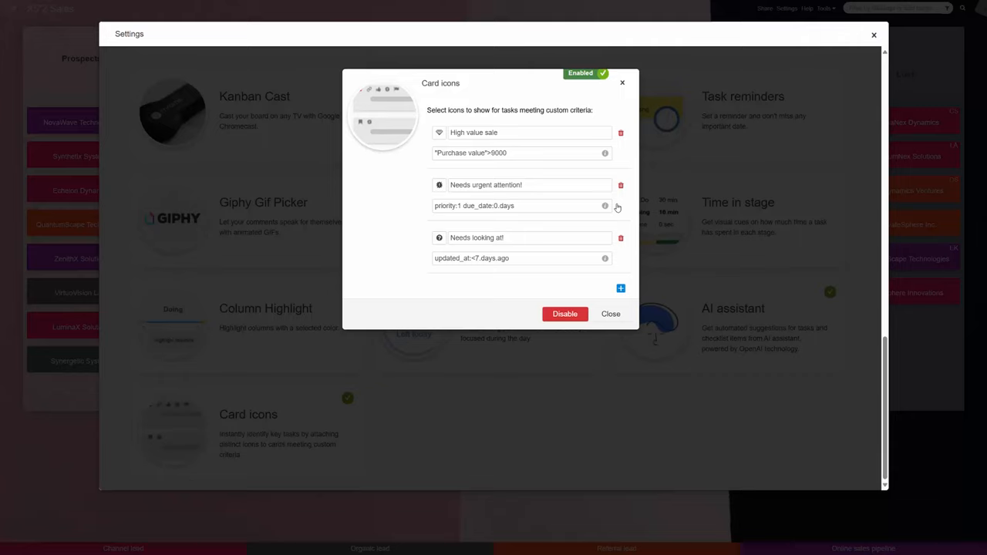
click(440, 132)
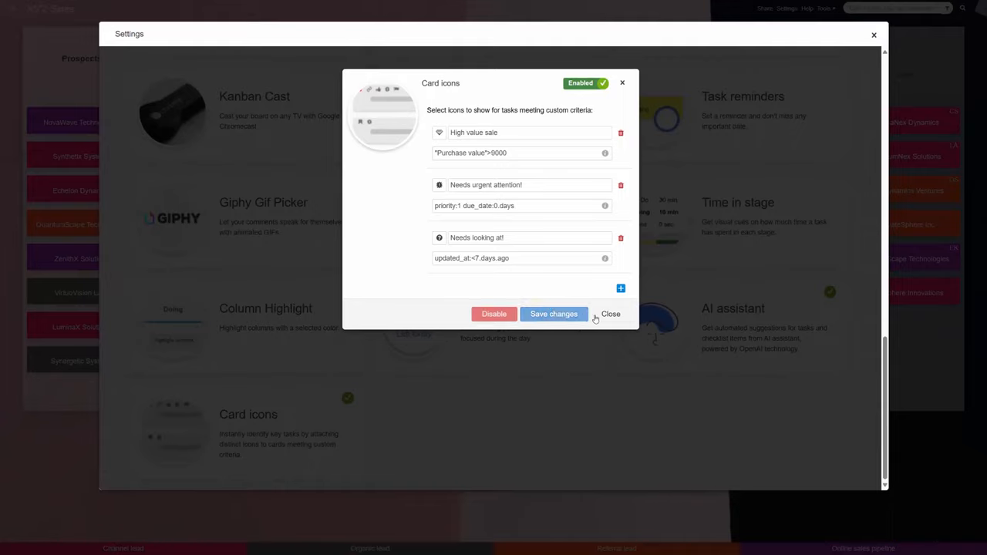
click(610, 314)
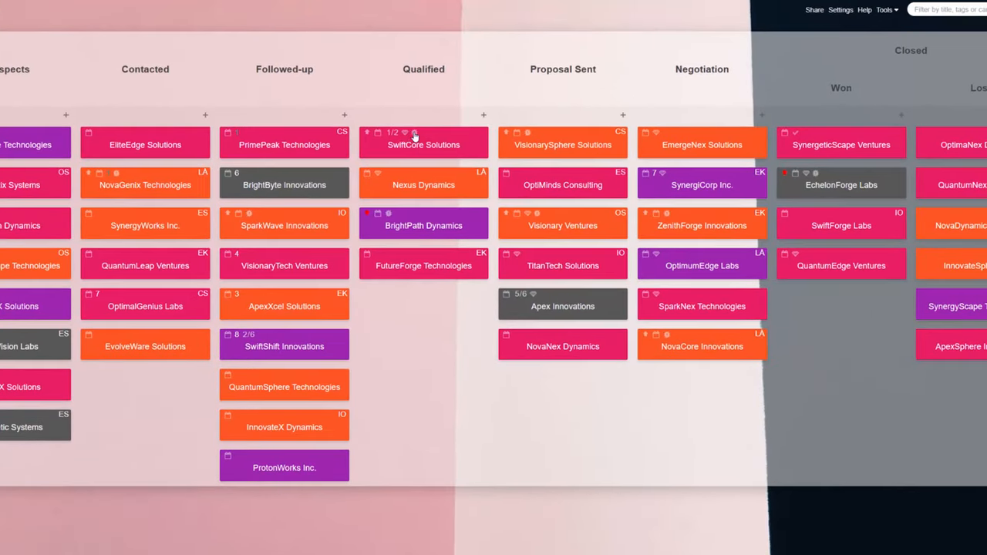
click(422, 144)
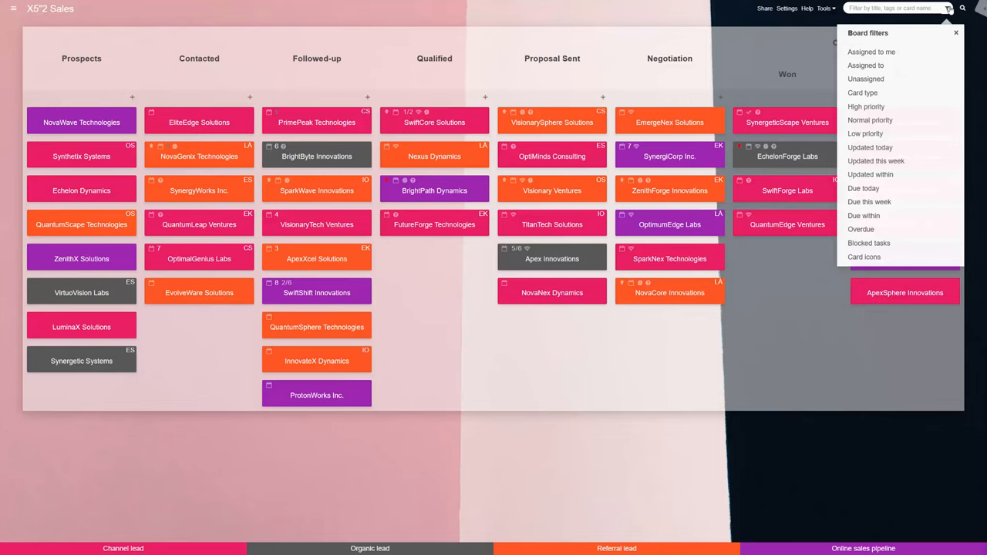
click(818, 257)
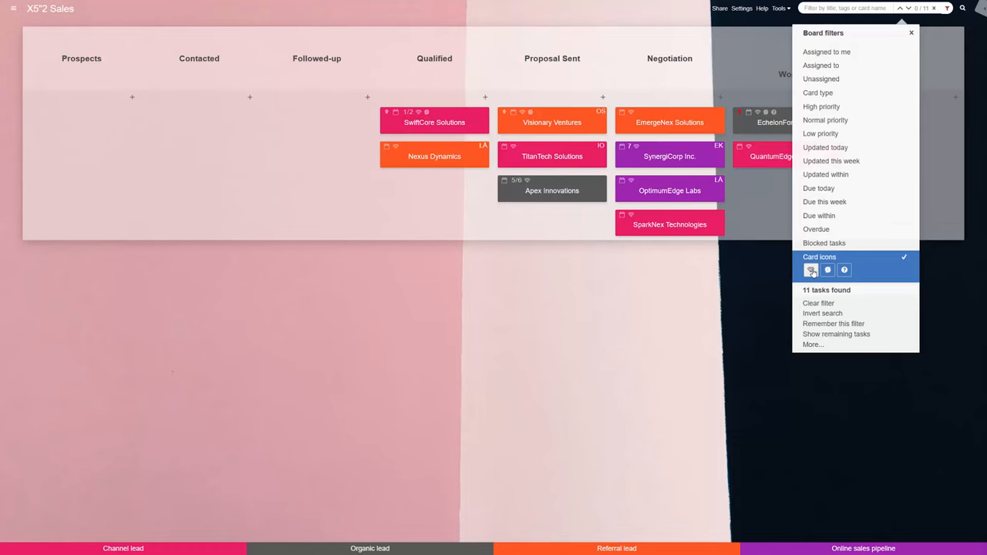
click(811, 269)
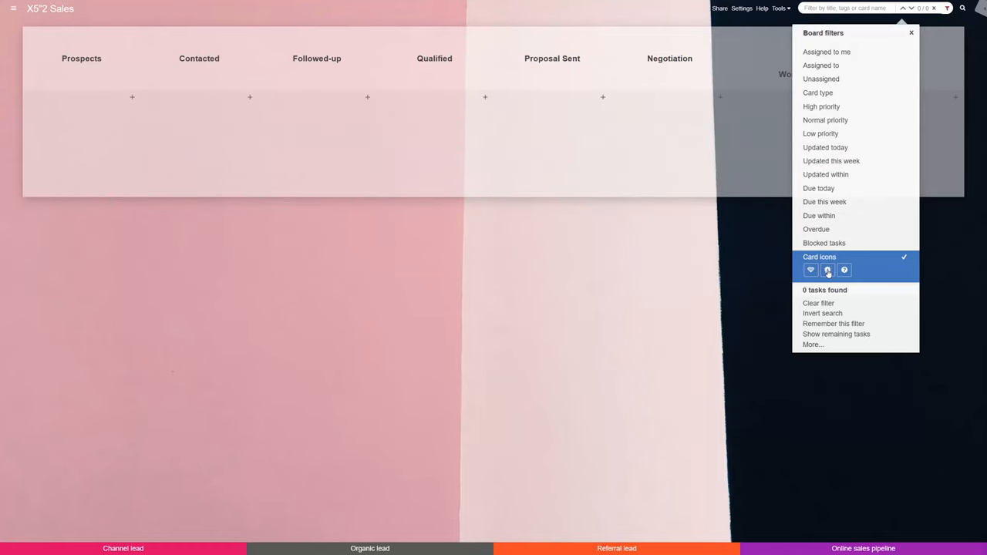
click(843, 270)
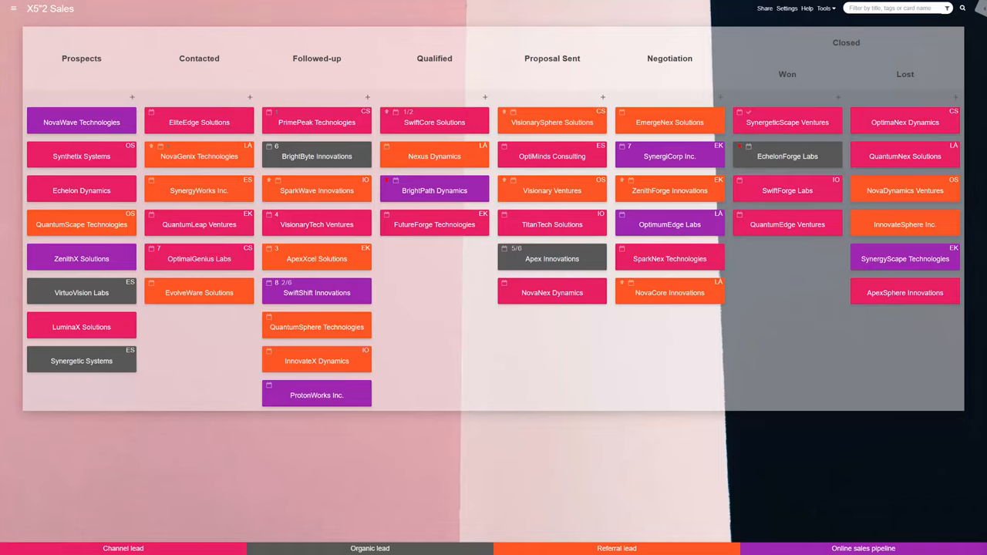
Enable card custom field 7 as the Icon field and choose its field type.
click(787, 8)
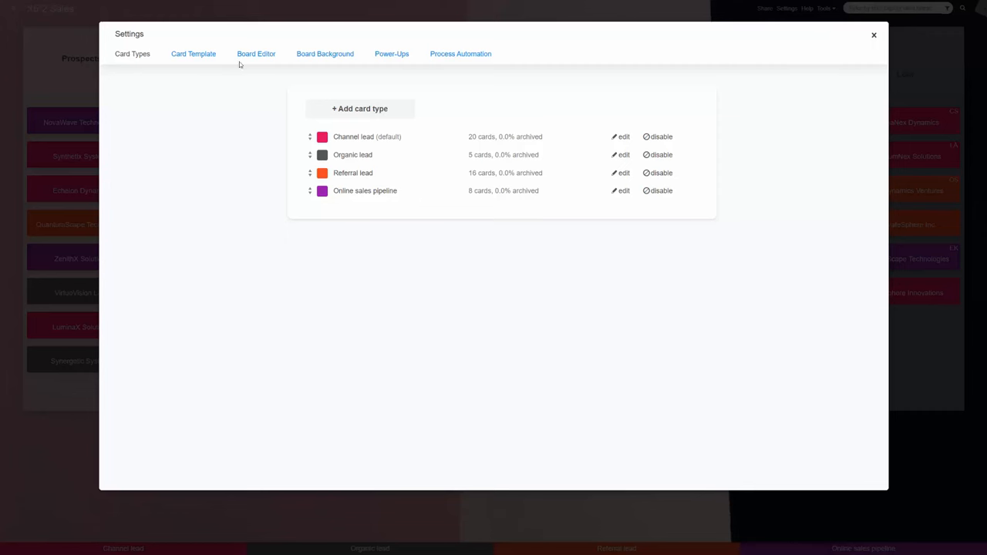
click(193, 54)
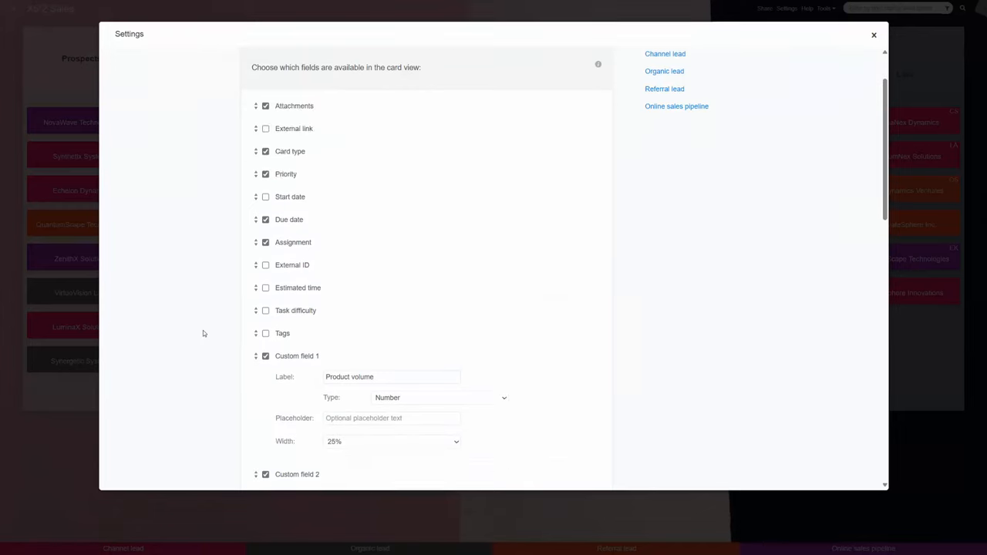
scroll(down, 3)
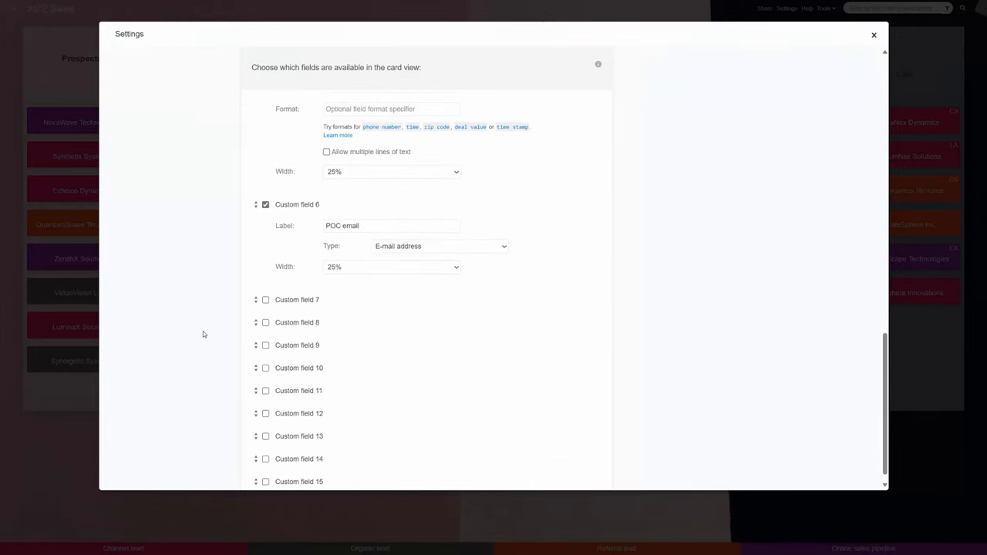
click(265, 299)
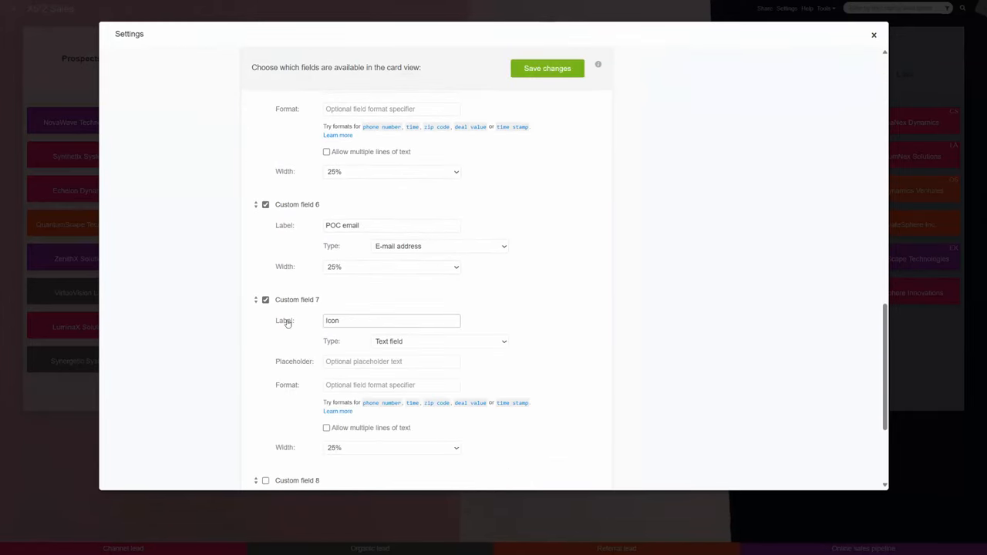
click(439, 341)
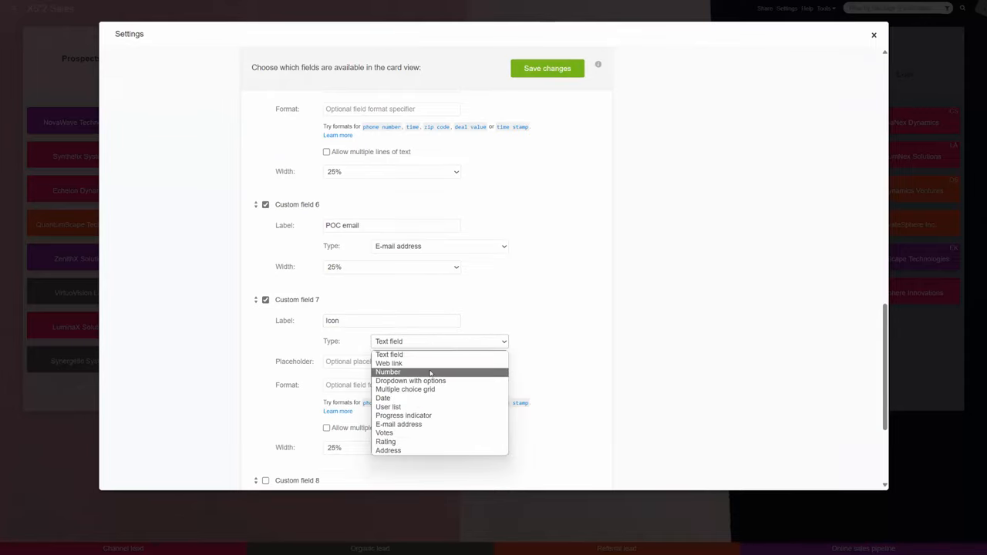
click(410, 380)
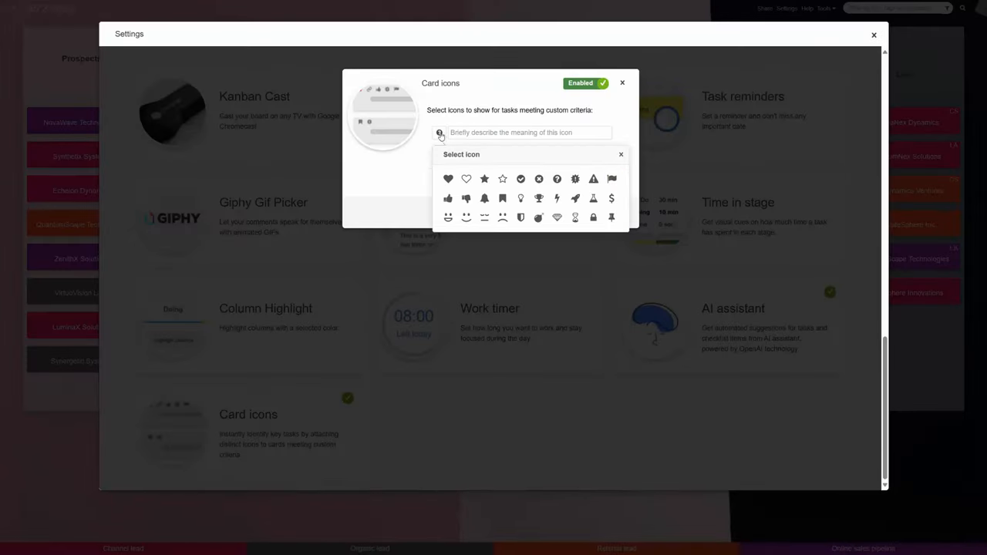
Review the Icon:Star, Tick, Question and Flag rules, then open SwiftCore Solutions.
click(447, 178)
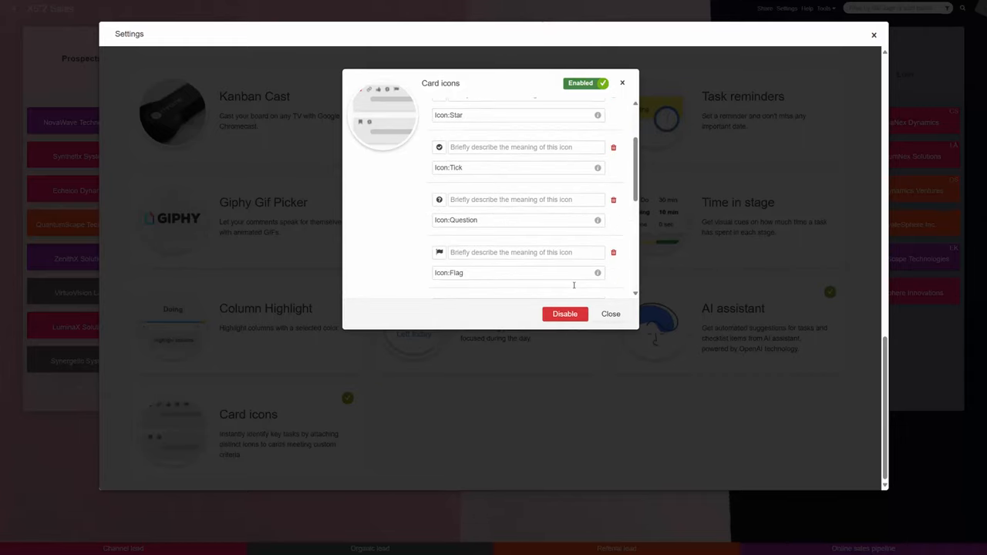
scroll(down, 3)
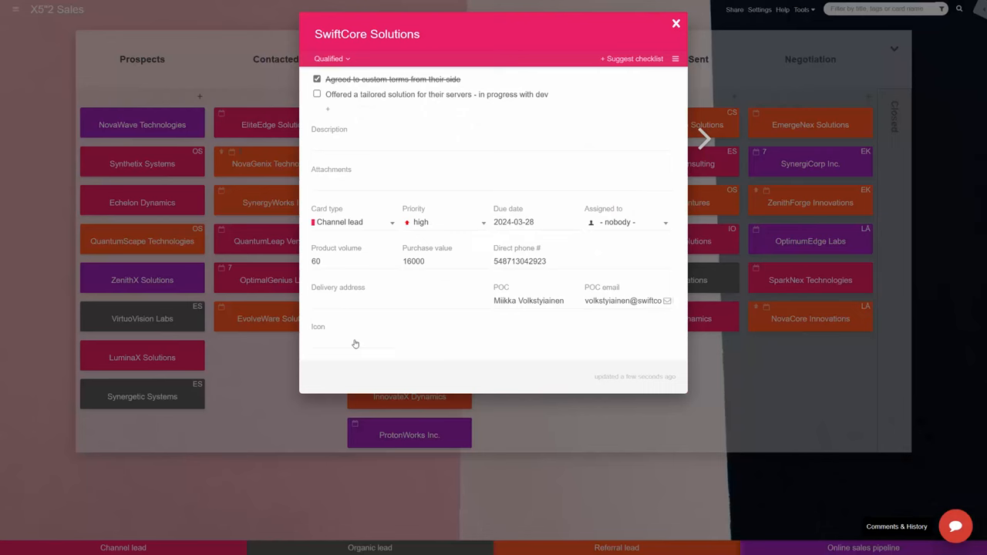
Give SwiftCore Solutions the Heart, Question, Flash, Bomb and Hourglass icons; expand Closed.
click(353, 338)
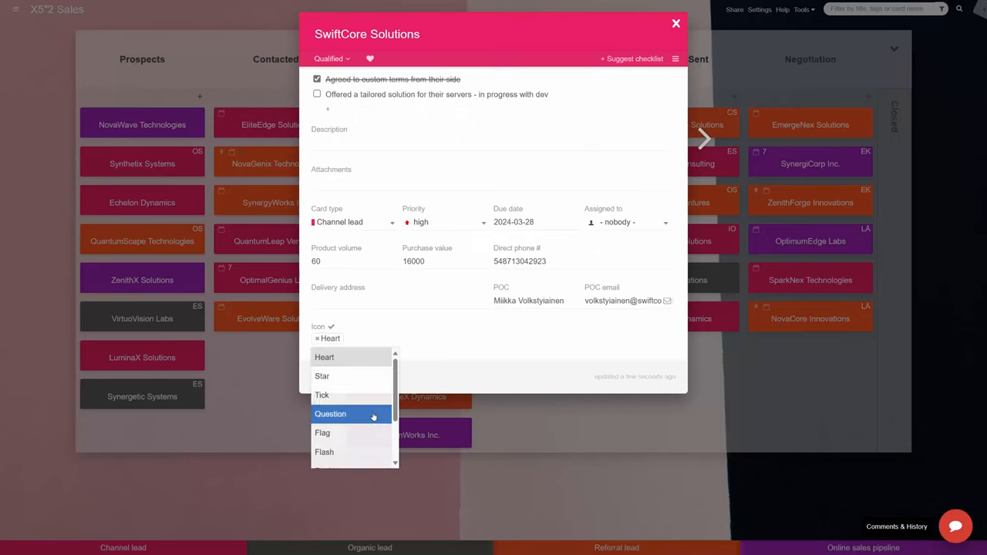
click(330, 414)
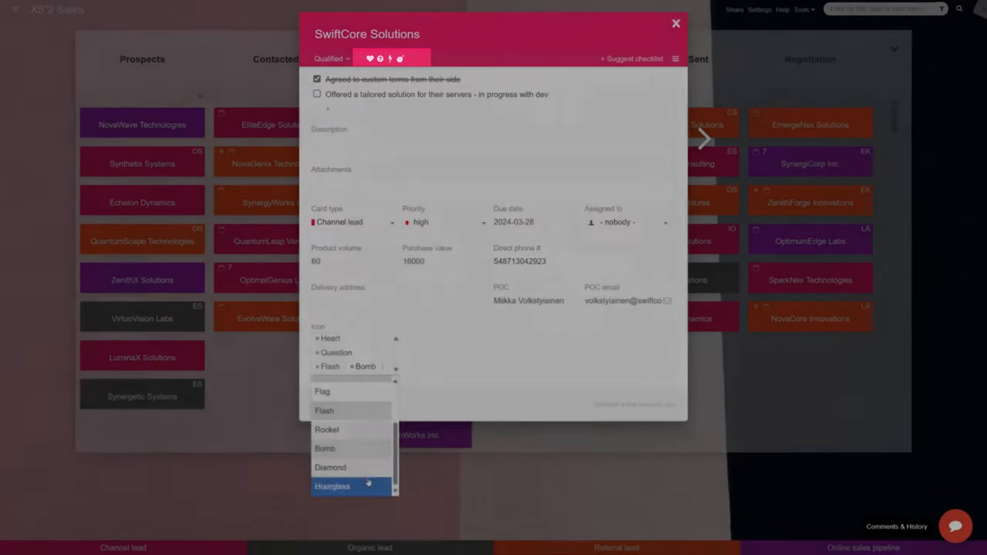
click(677, 23)
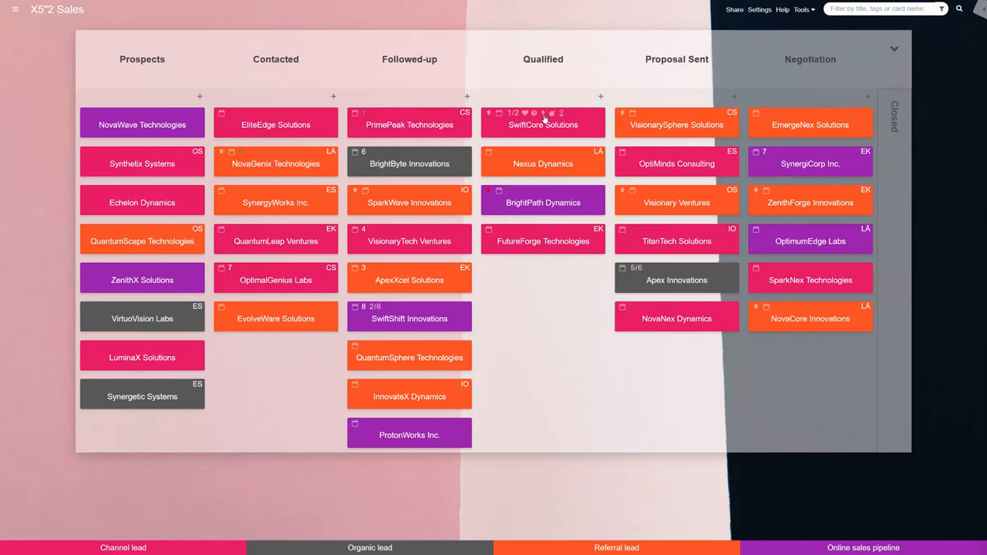
click(894, 48)
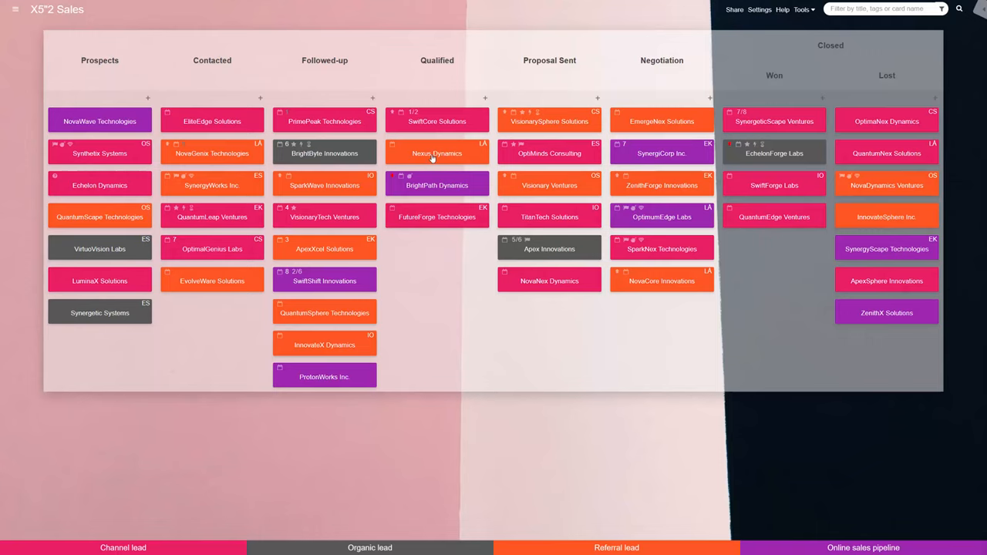
Filter the board by the Tick and Hourglass card icons, then clear the filter.
click(941, 9)
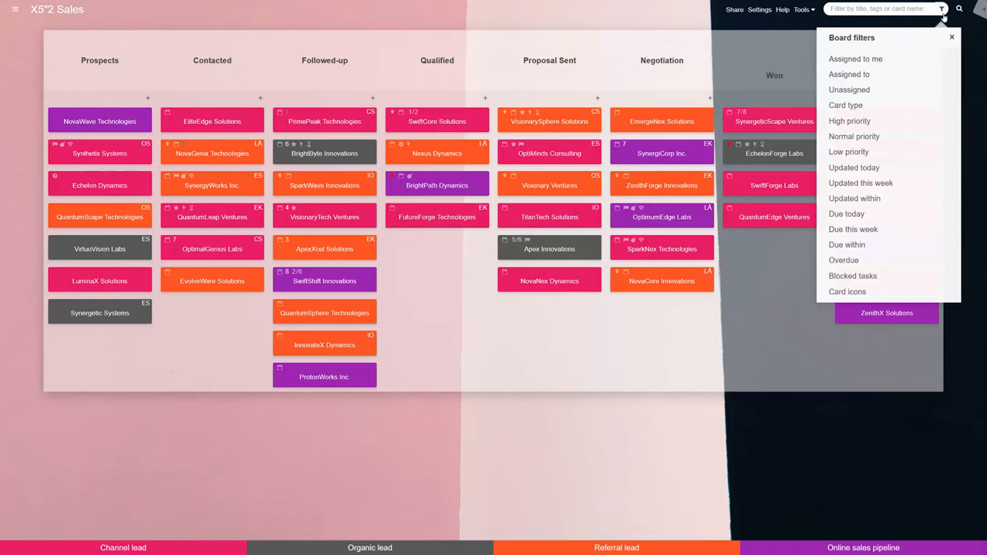
click(796, 291)
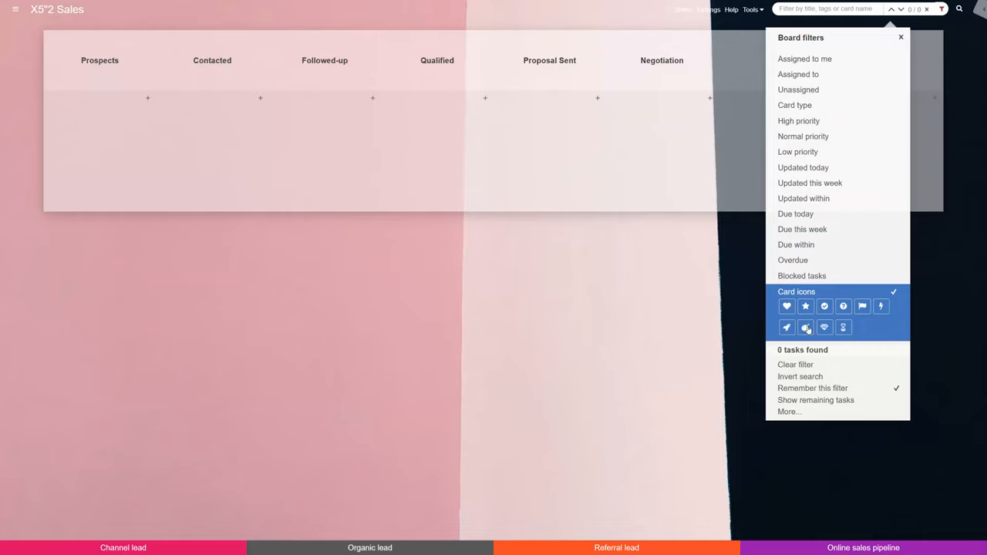
click(824, 306)
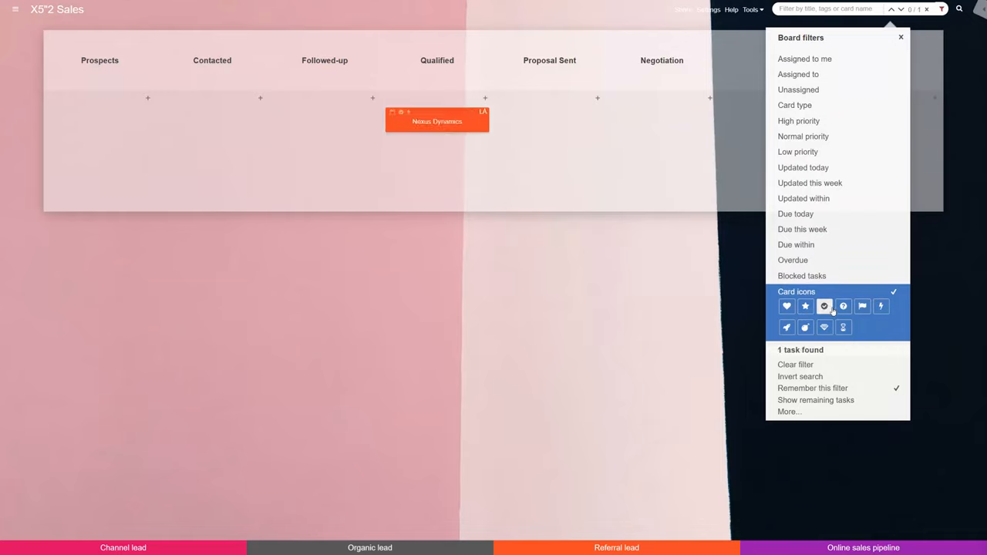
click(842, 327)
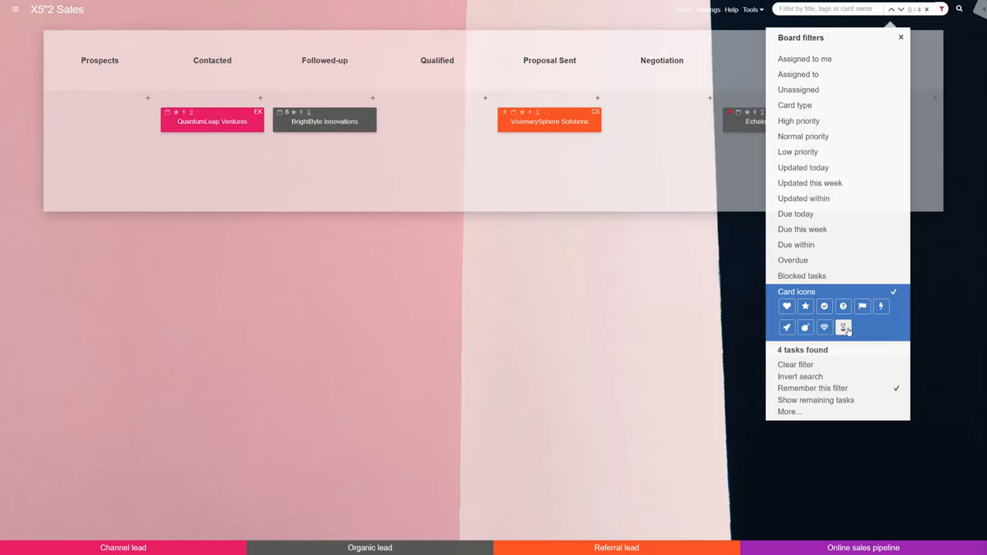
click(861, 306)
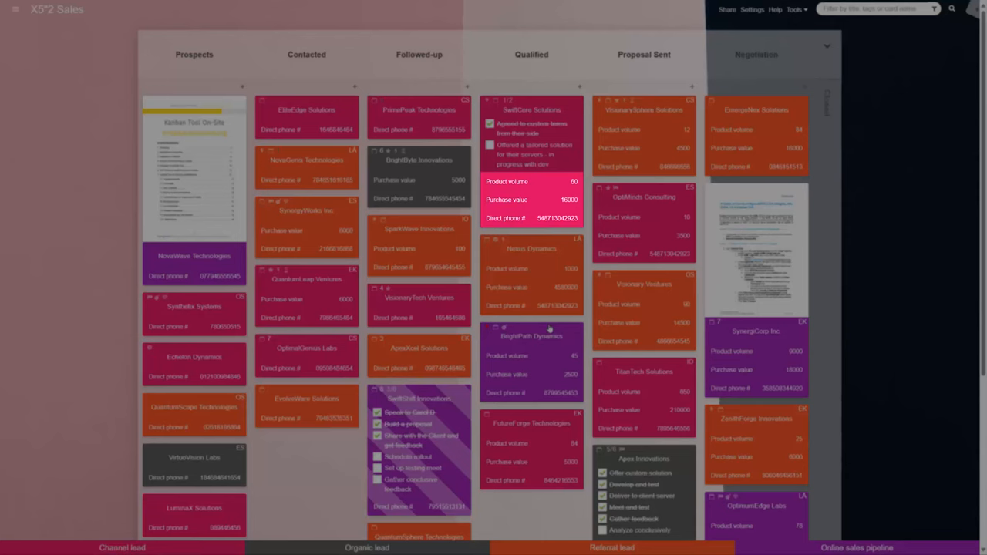
Show card details such as product volume, purchase value and direct phone on every card.
click(490, 123)
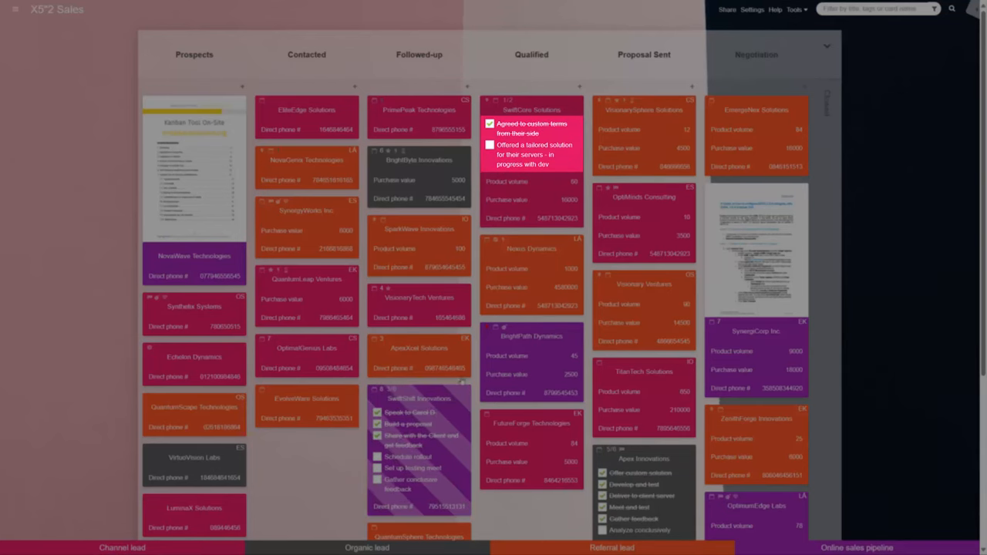